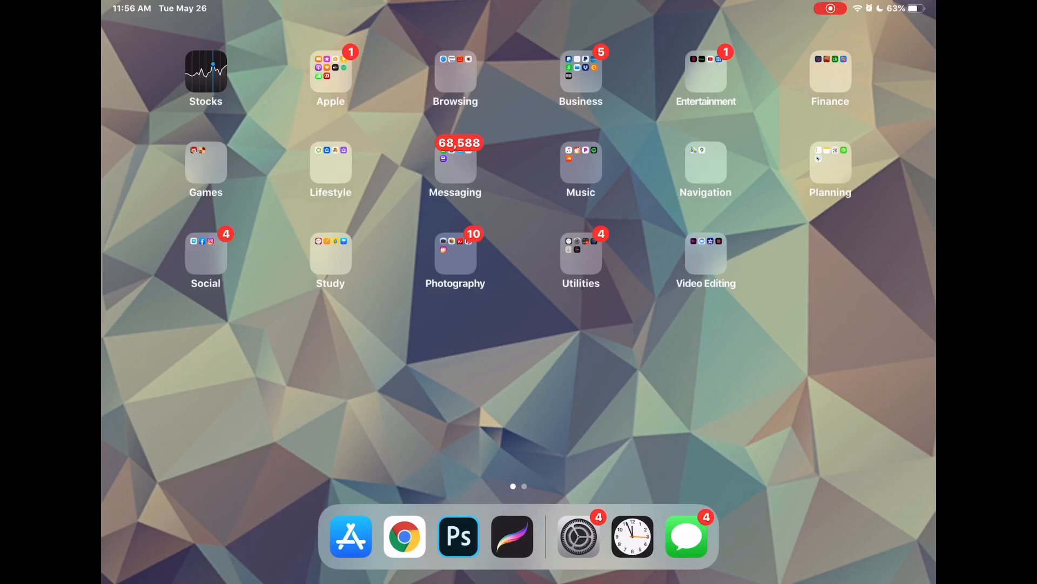
Step: Search the App Store for 'Fon' to find a font manager app
click(350, 536)
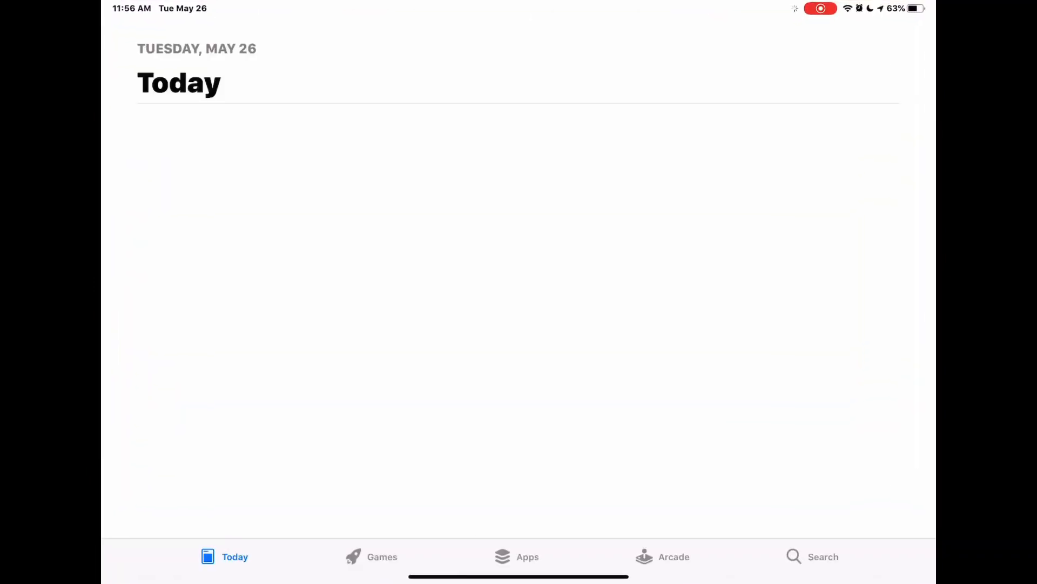
click(822, 556)
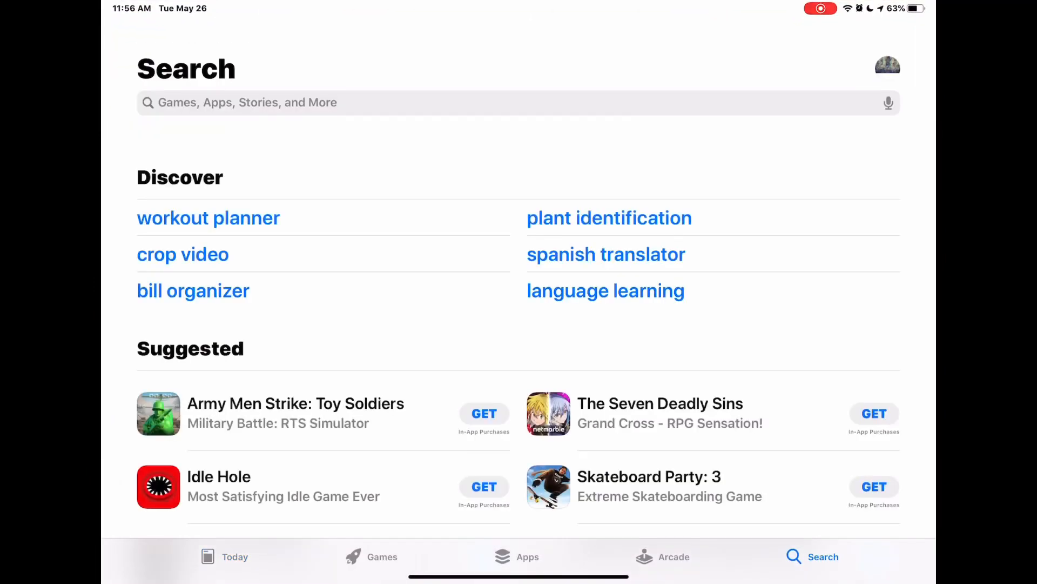
text(Fon)
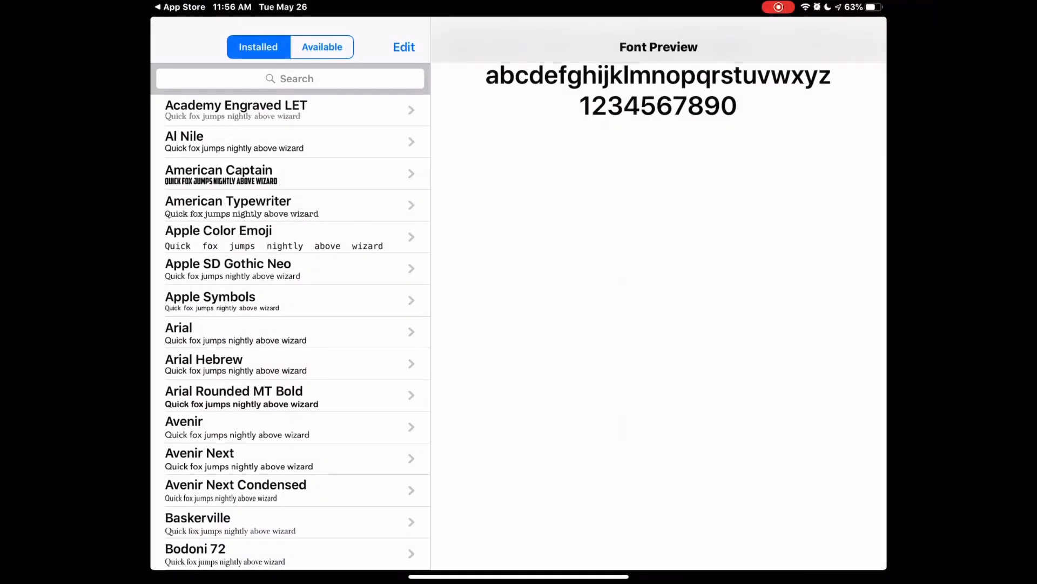
Step: Preview the Available fonts Demode Negative and American Captain in FontManager, then return home
scroll(down, 3)
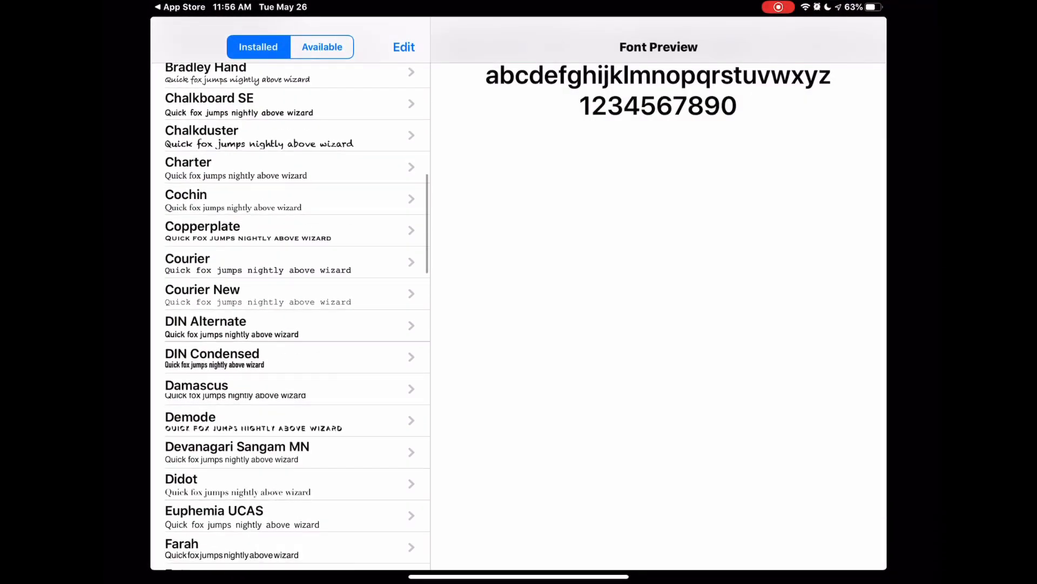
scroll(down, 3)
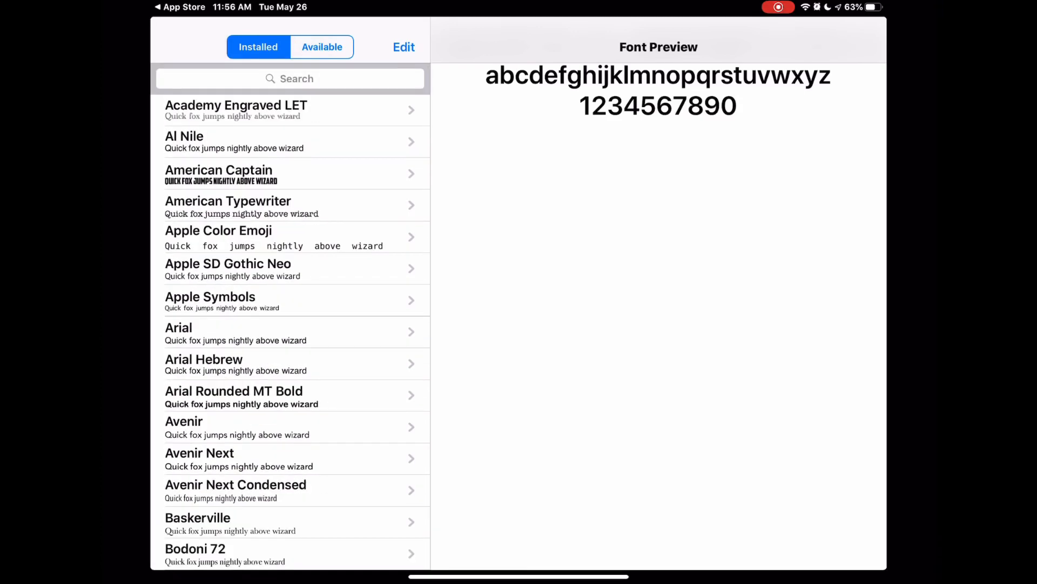
click(322, 47)
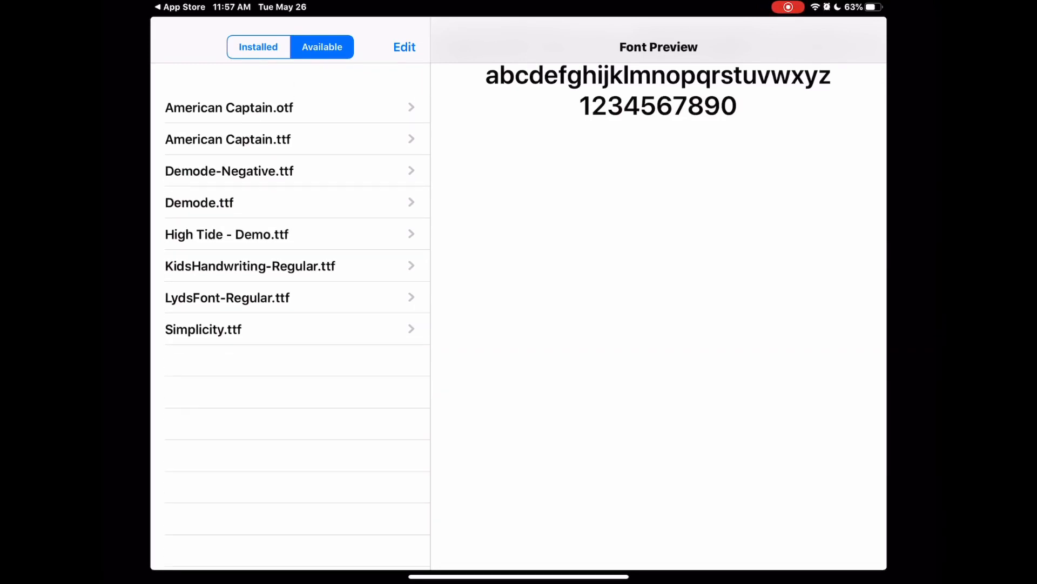
scroll(up, 3)
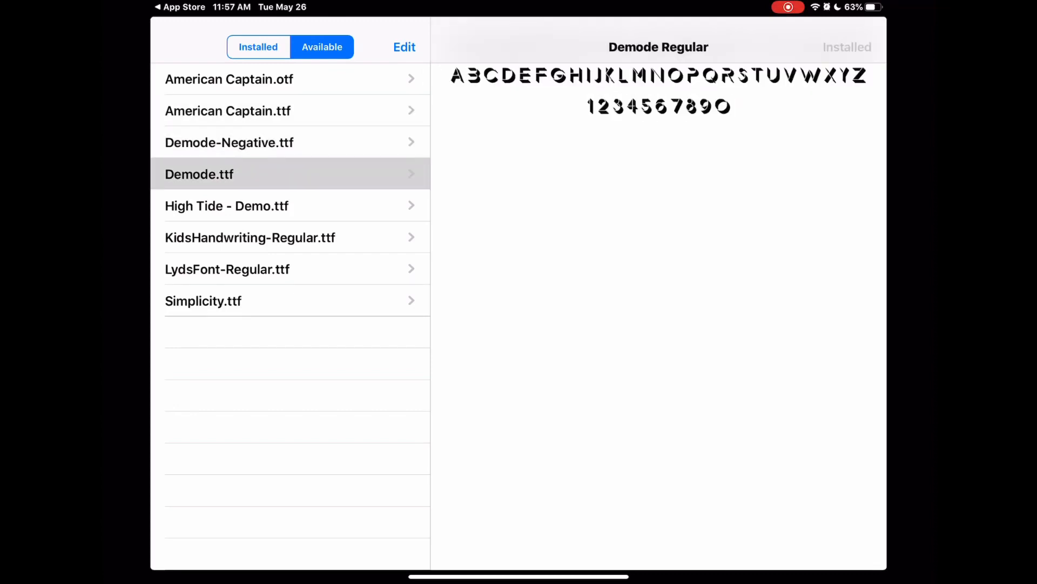
click(203, 301)
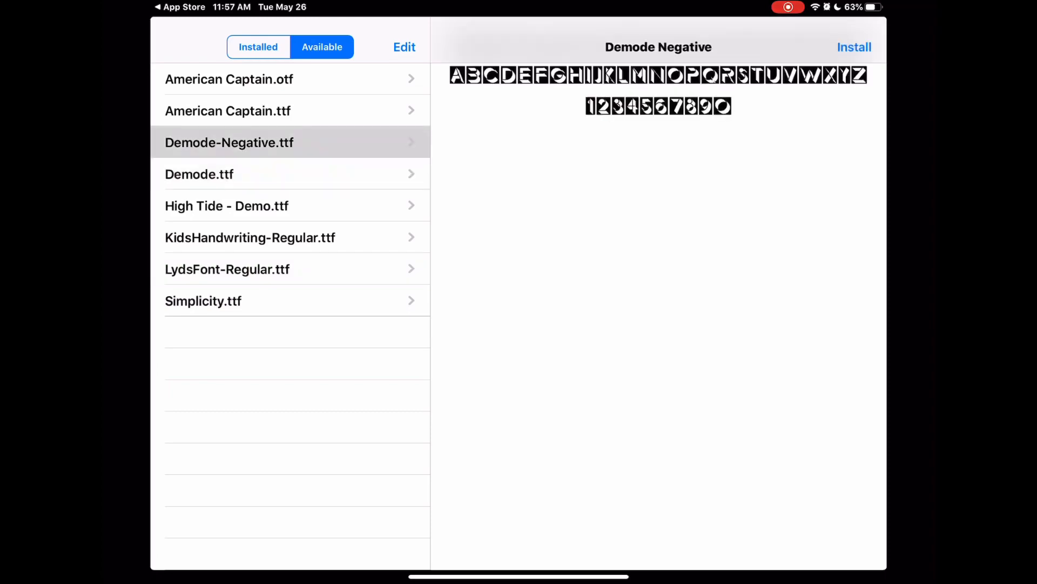
click(229, 79)
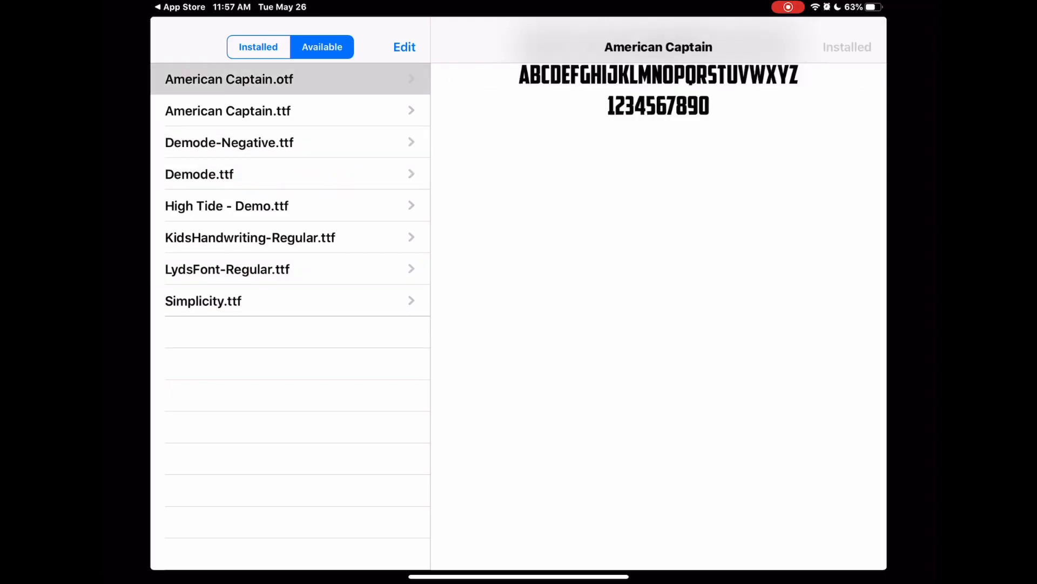
key(home)
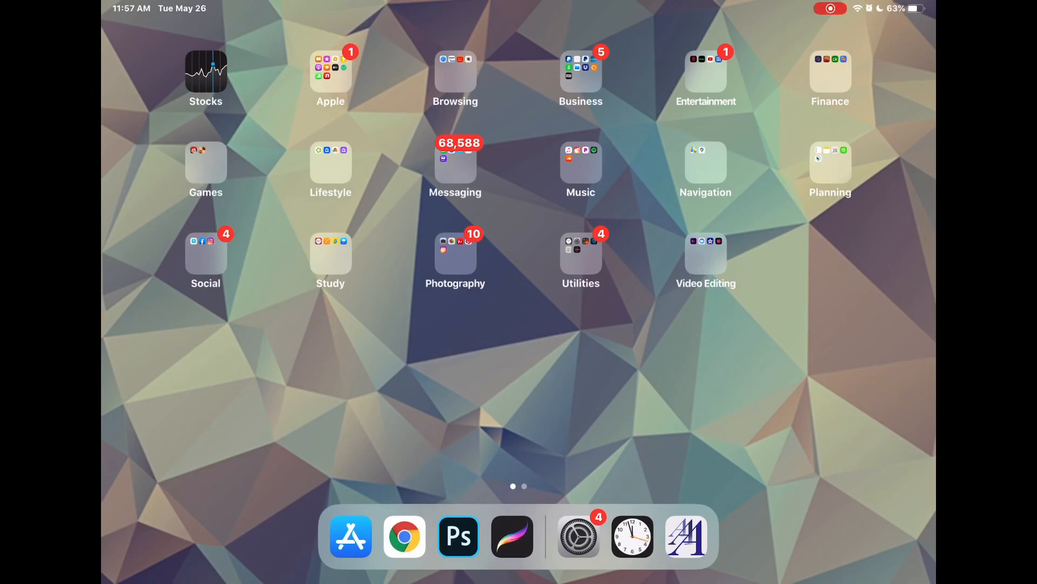
Step: Download the Victoria font from dafont.com's Recently added fonts as victoria_4.zip
click(404, 536)
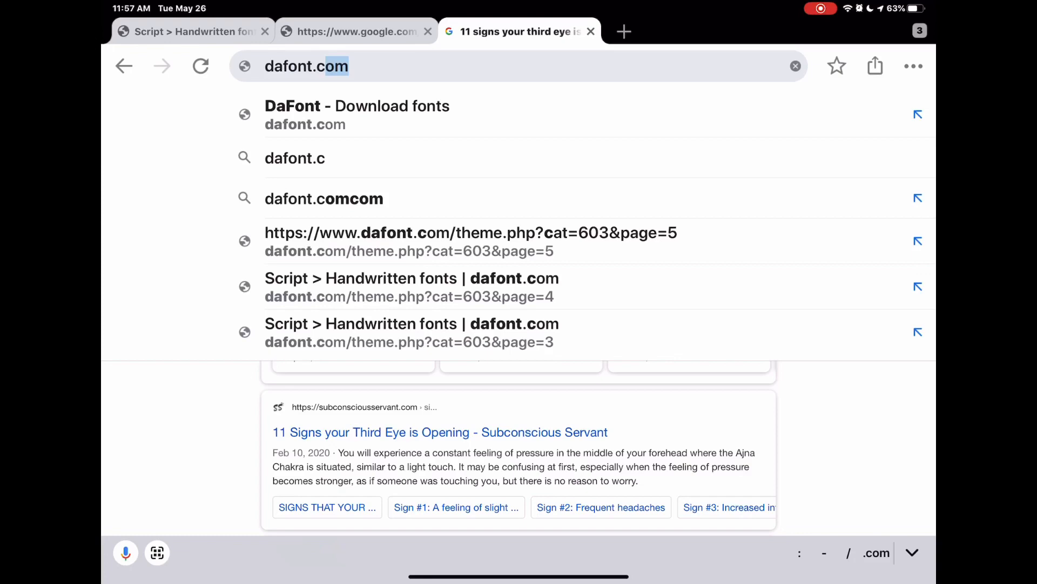
click(357, 114)
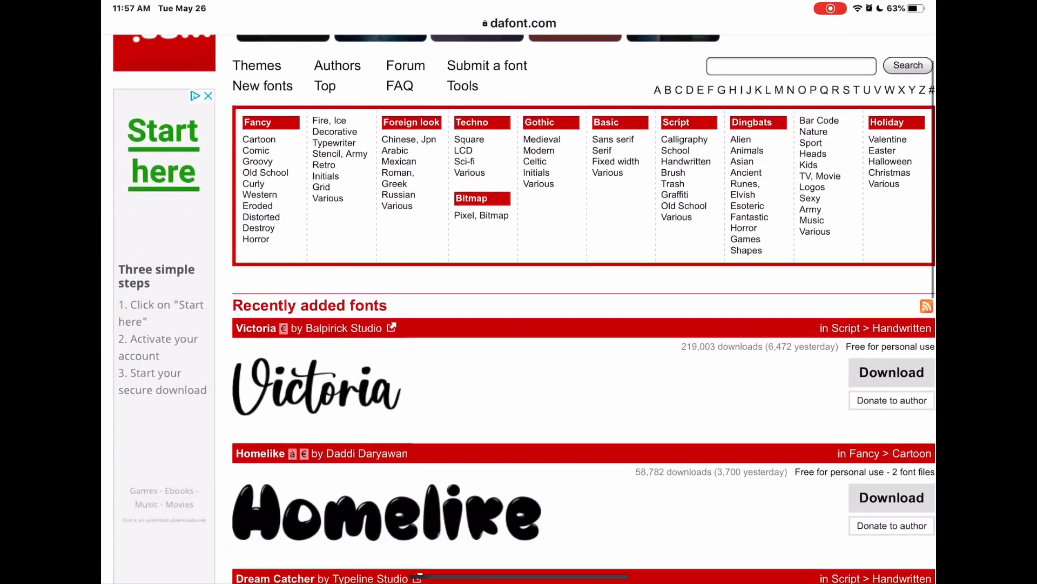
scroll(down, 3)
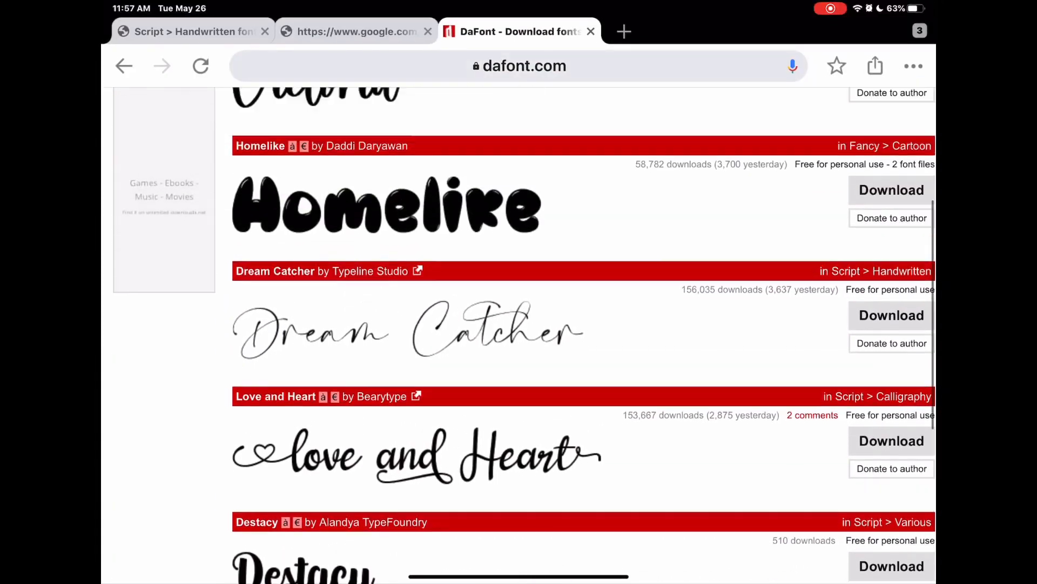
scroll(up, 3)
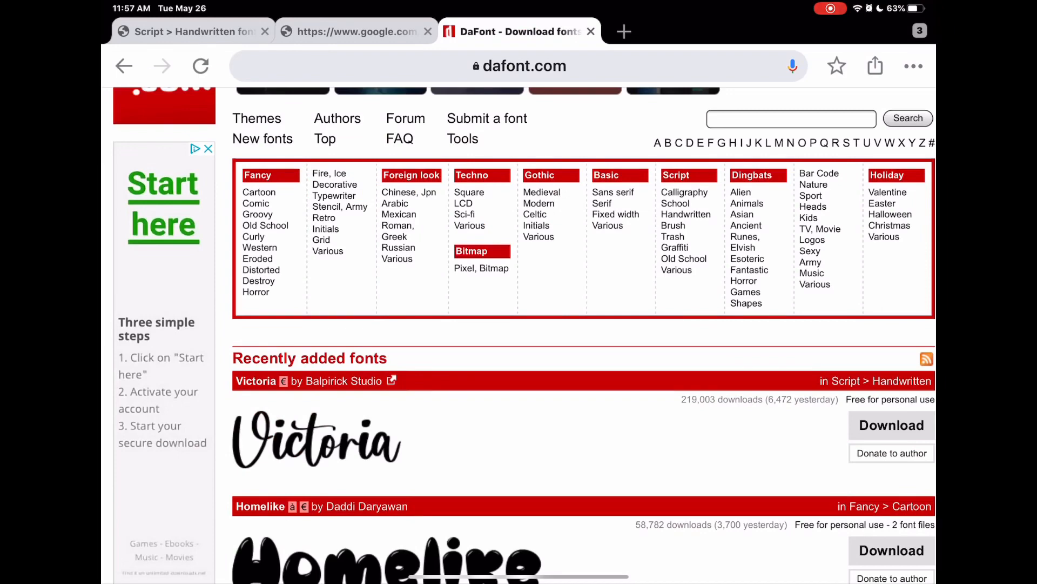
scroll(down, 3)
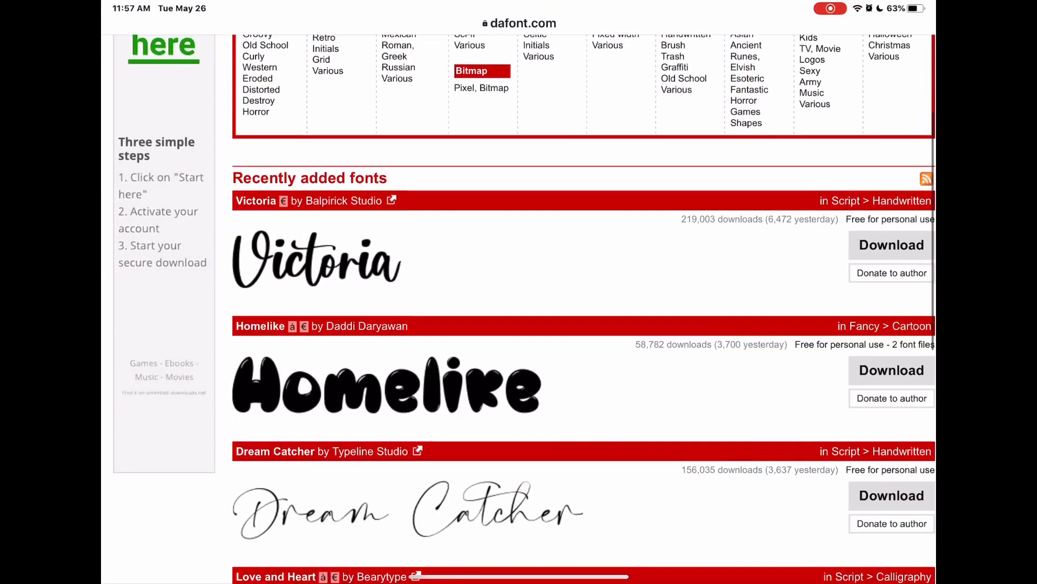
scroll(down, 3)
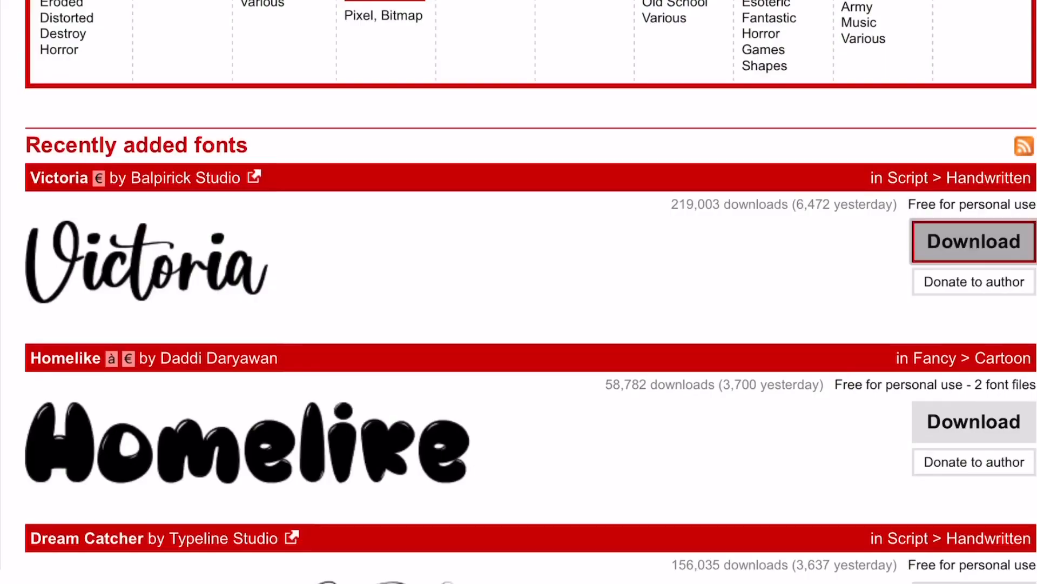
click(973, 241)
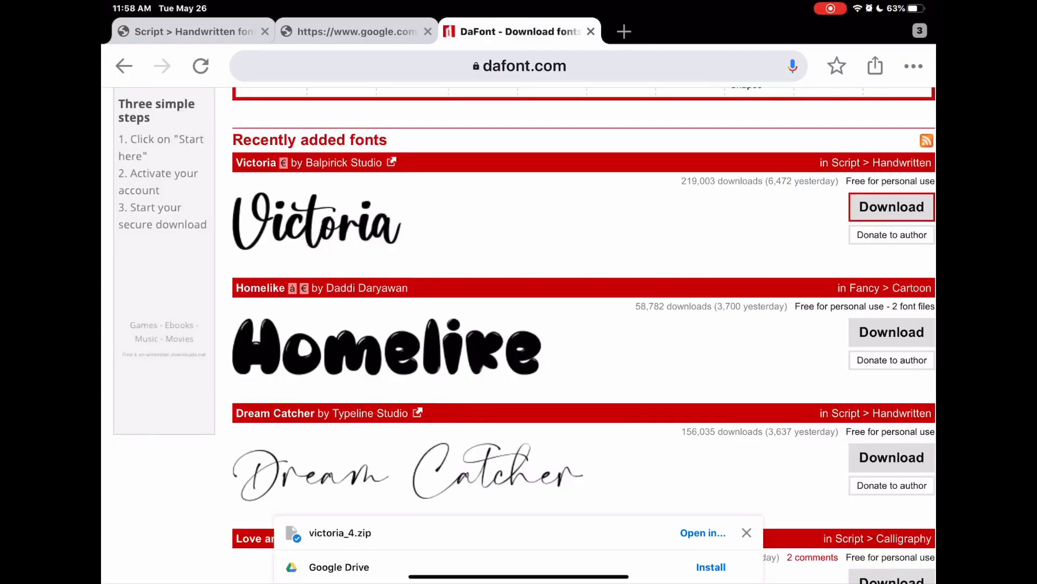
Step: Open the victoria_4 zip's share sheet and browse the full app list for FontManager
click(703, 533)
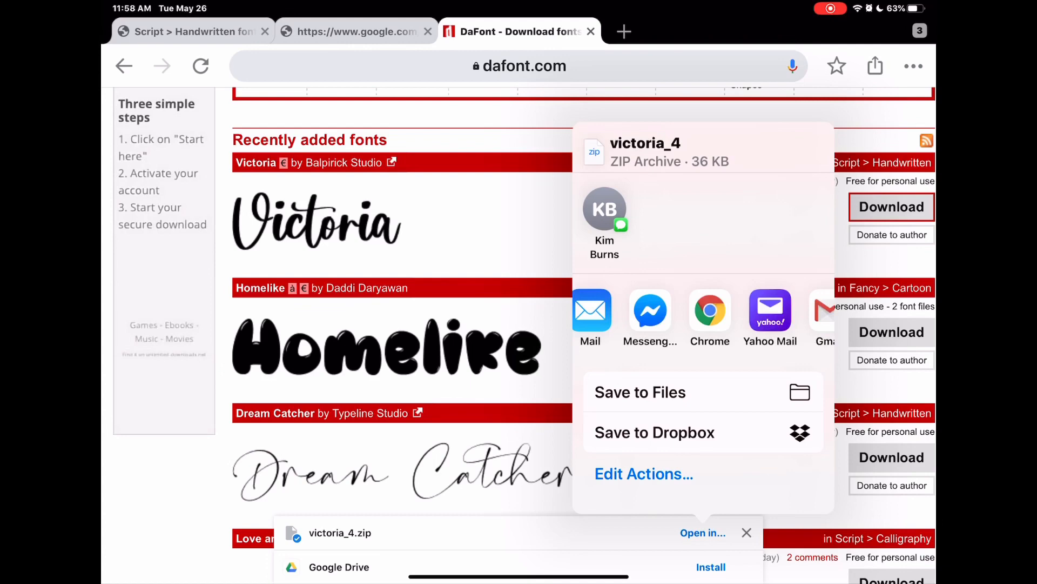
scroll(left, 3)
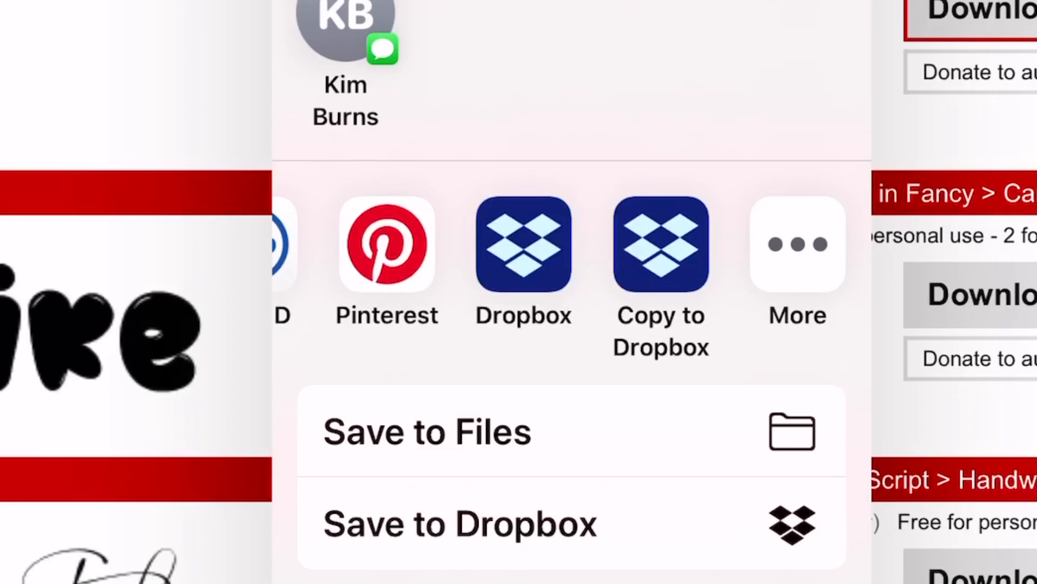
click(798, 245)
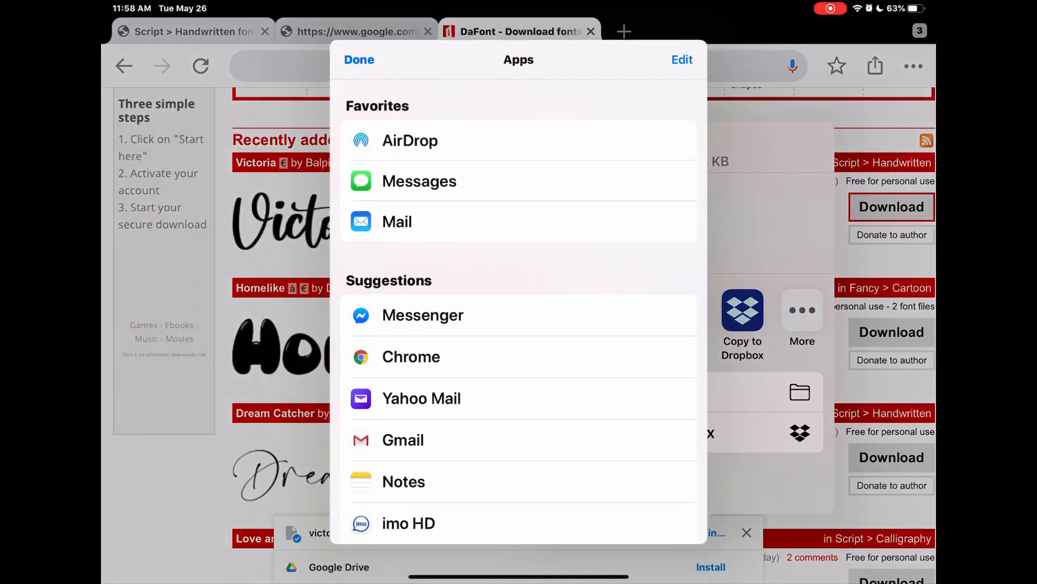
scroll(down, 3)
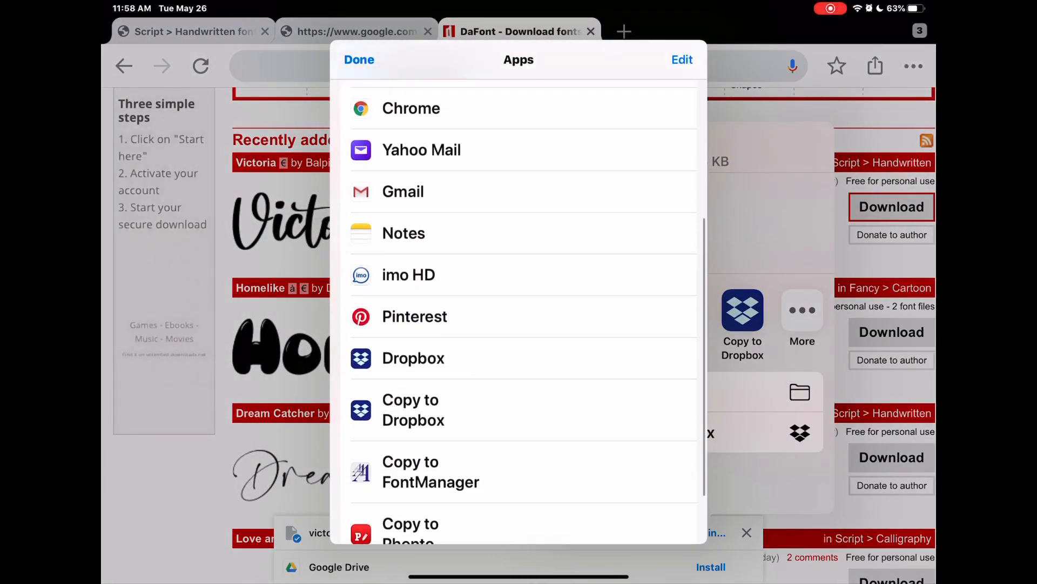
scroll(down, 3)
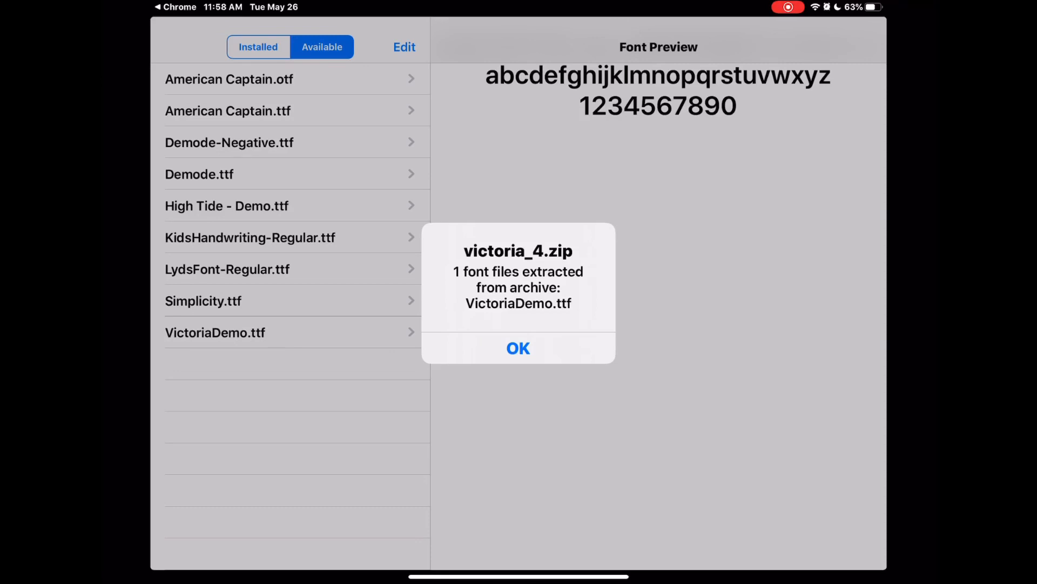
Step: Dismiss the extraction alert and install VictoriaDemo.ttf from FontManager's Available list
click(518, 348)
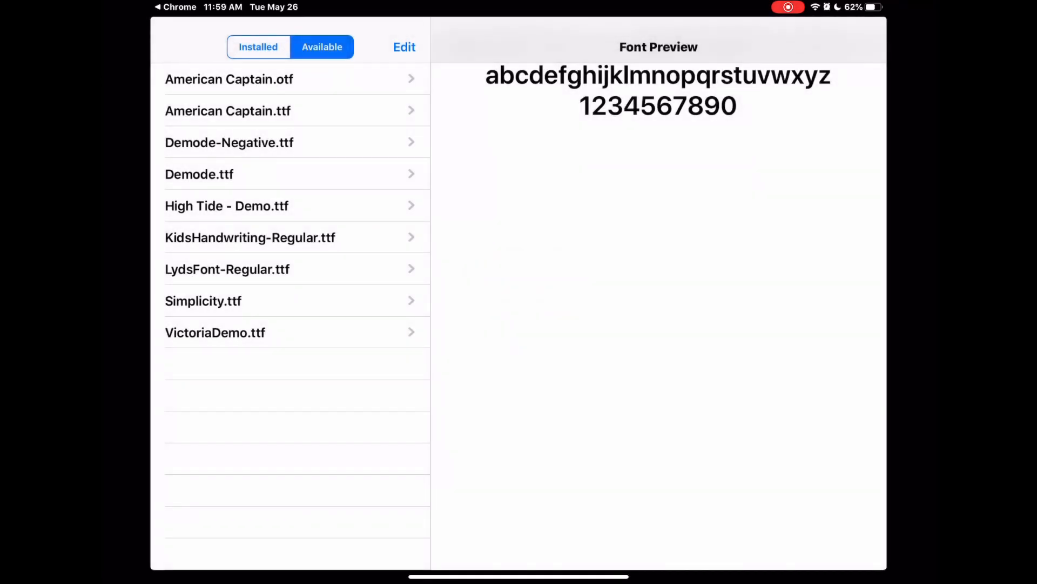
click(215, 332)
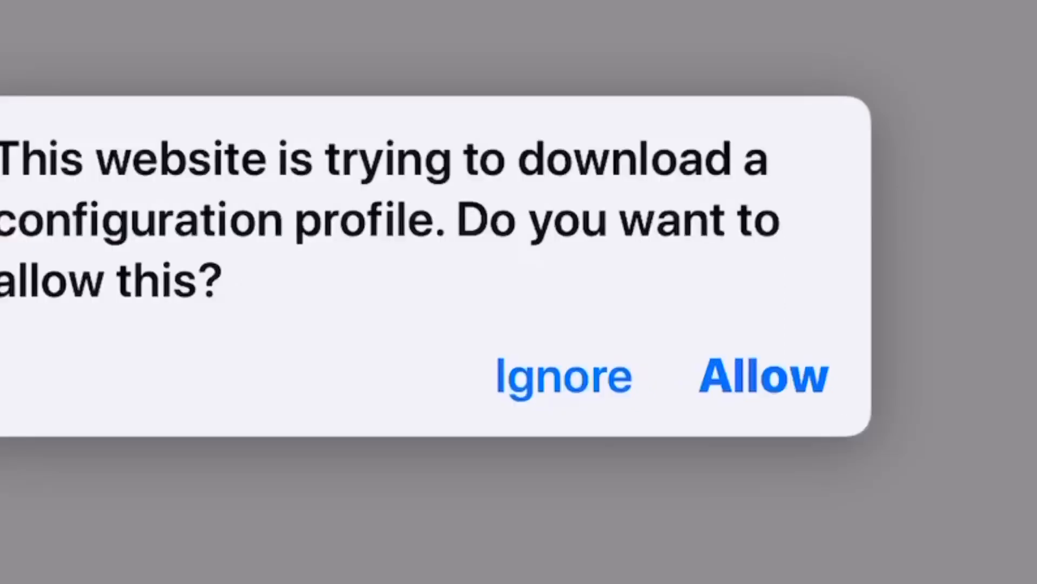
Step: Allow the font configuration profile download and switch over to Settings
click(762, 377)
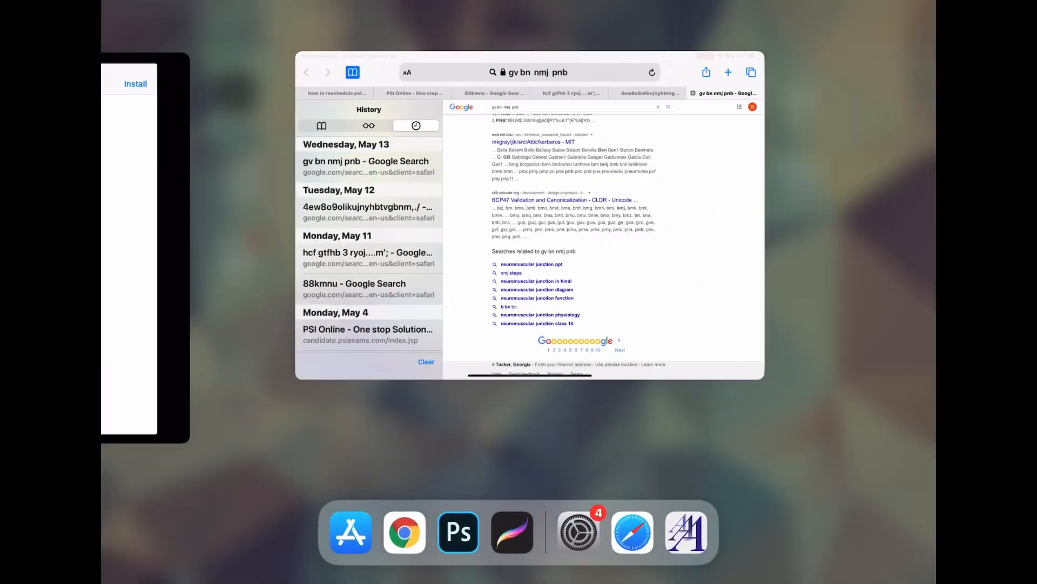
click(577, 532)
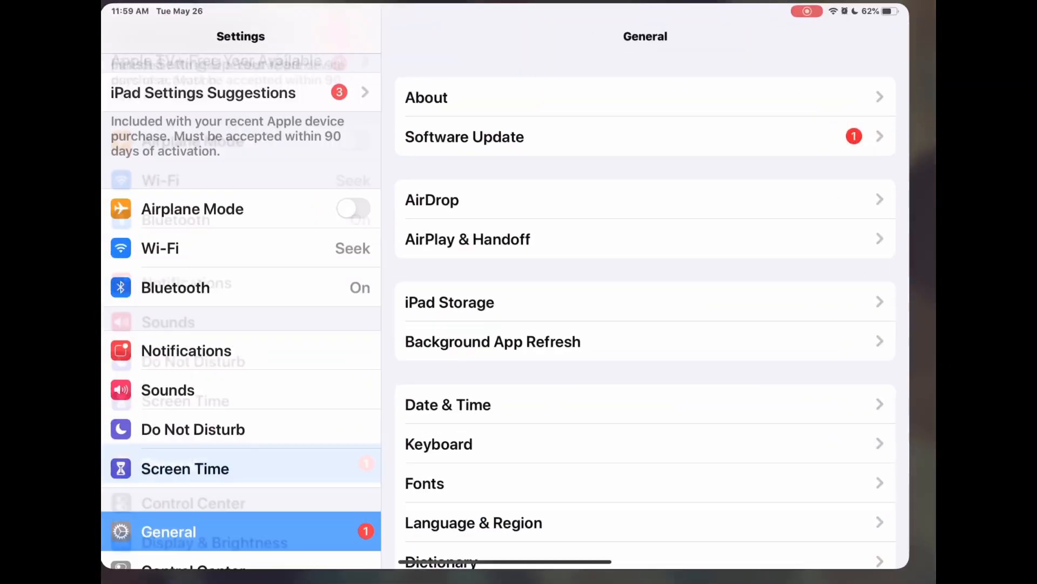
scroll(down, 3)
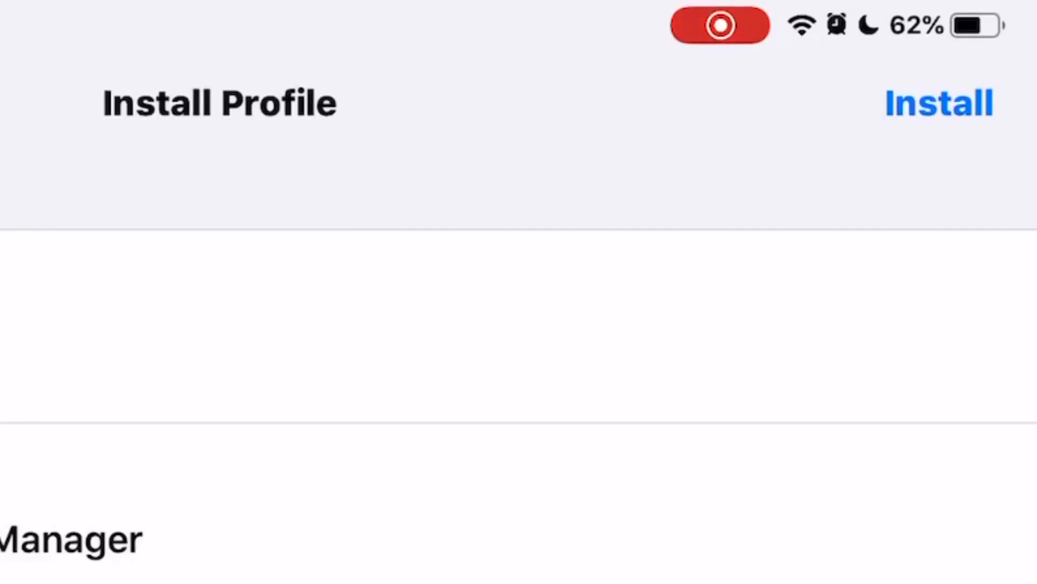
click(939, 103)
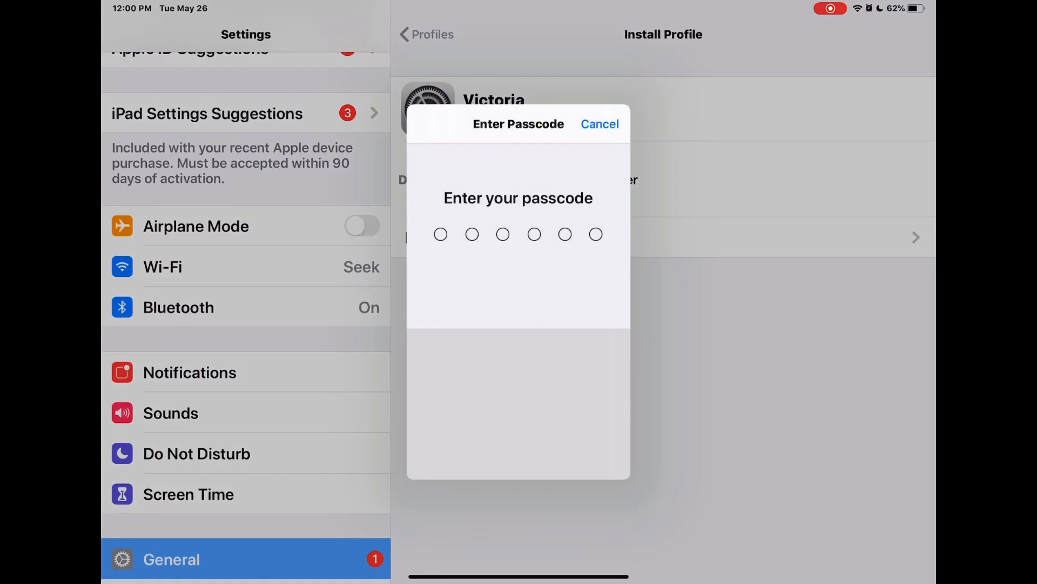
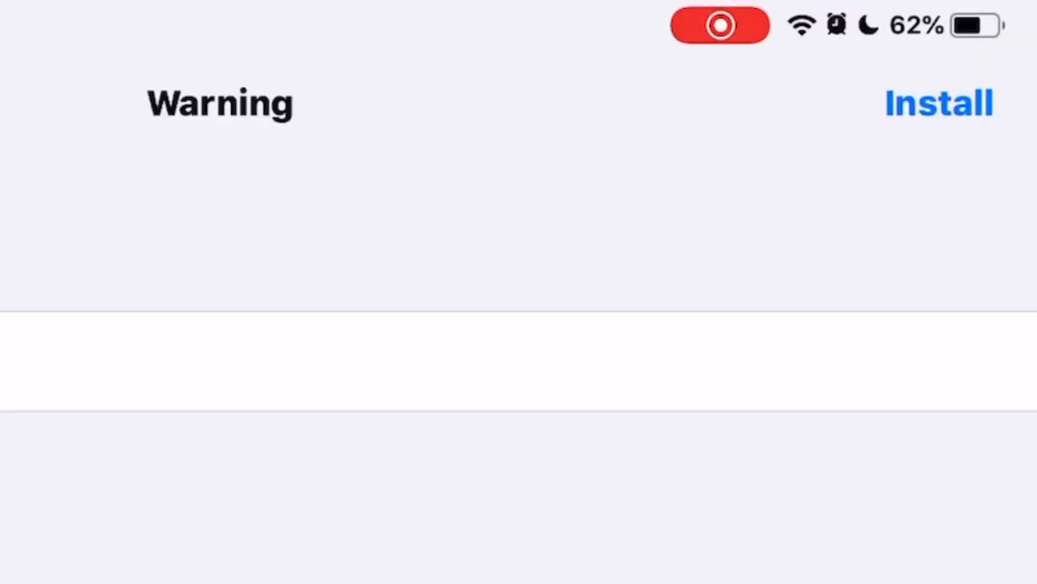
click(939, 102)
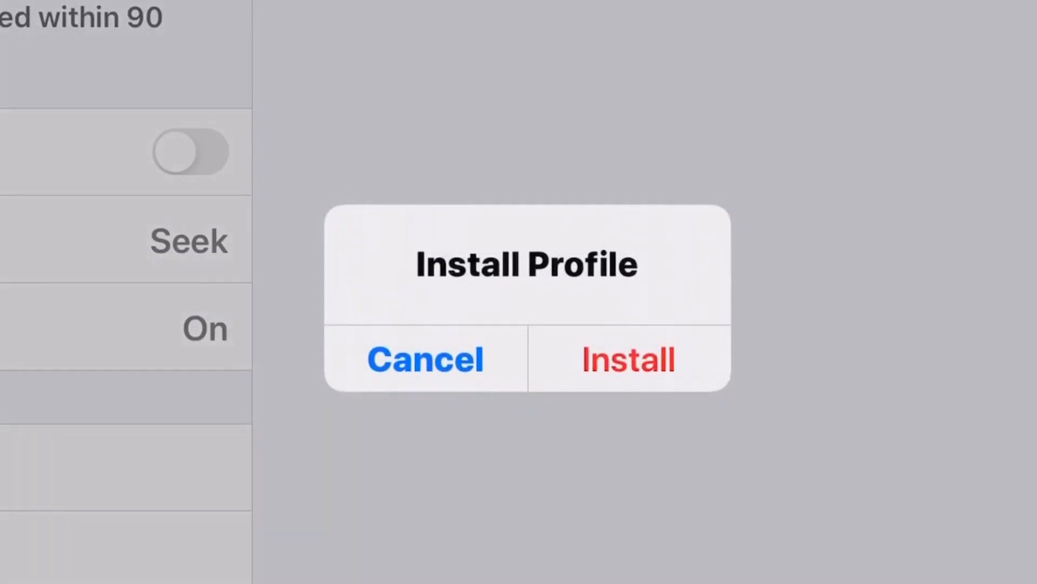
click(629, 359)
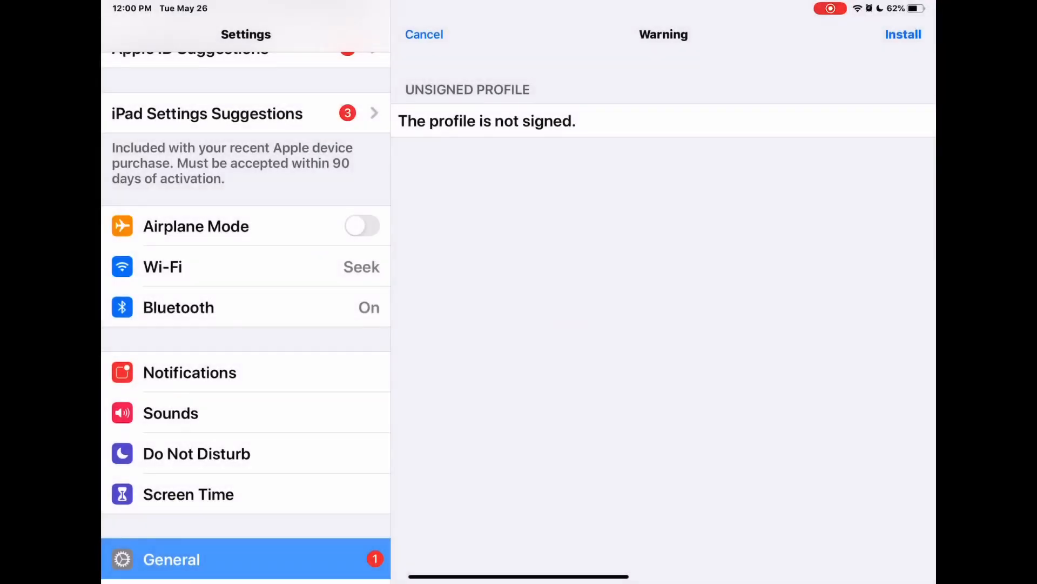
click(904, 35)
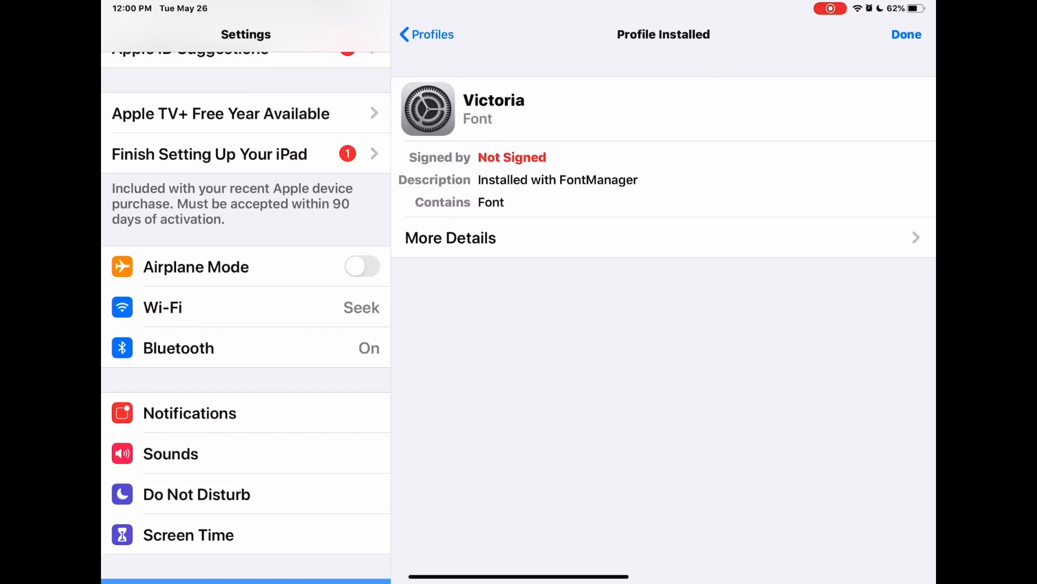
click(425, 35)
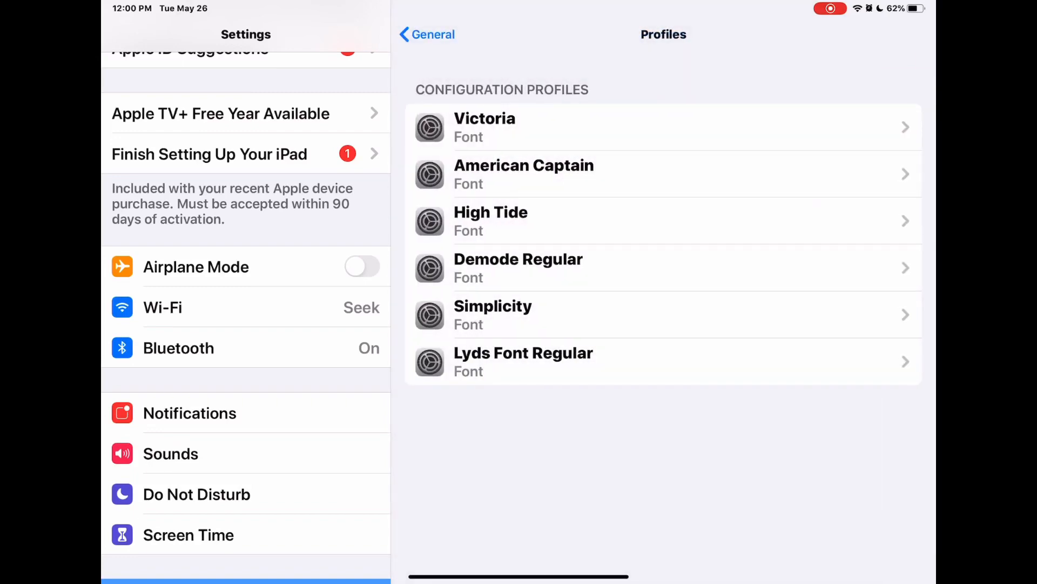
key(home)
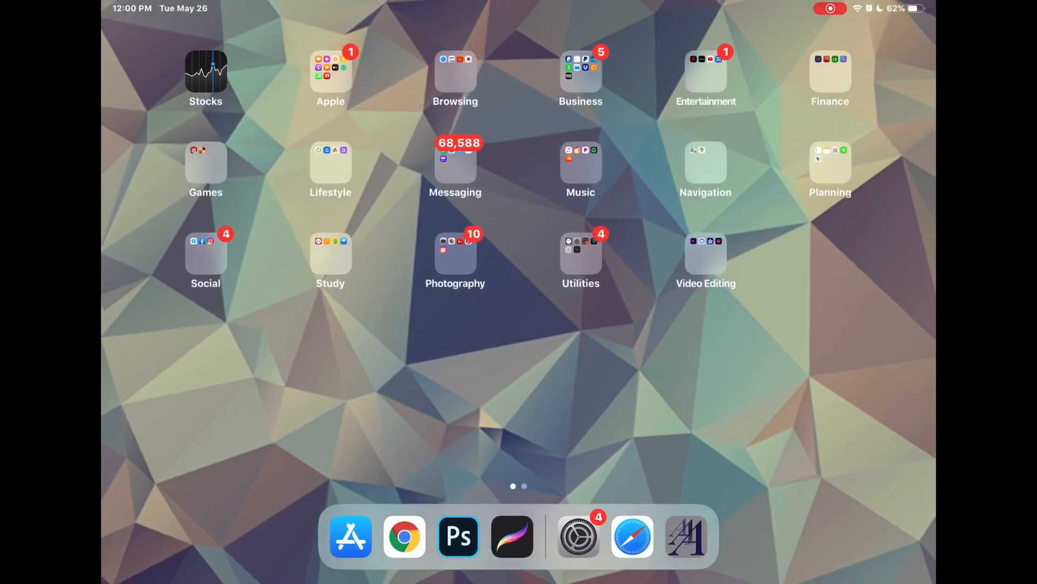
Step: In Photoshop, add a text layer reading 'e.theoracle' below the existing text
click(686, 536)
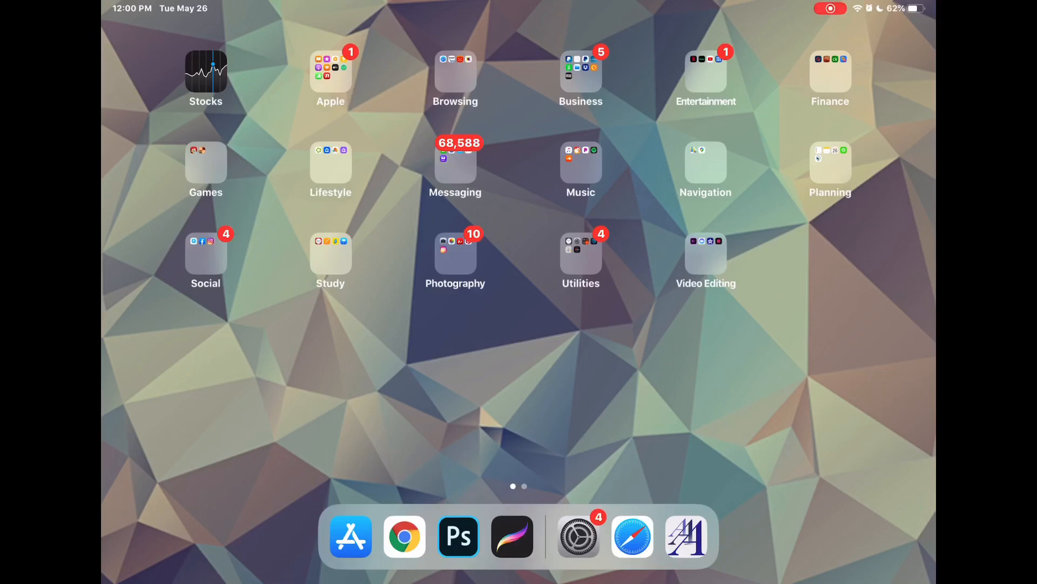
click(458, 537)
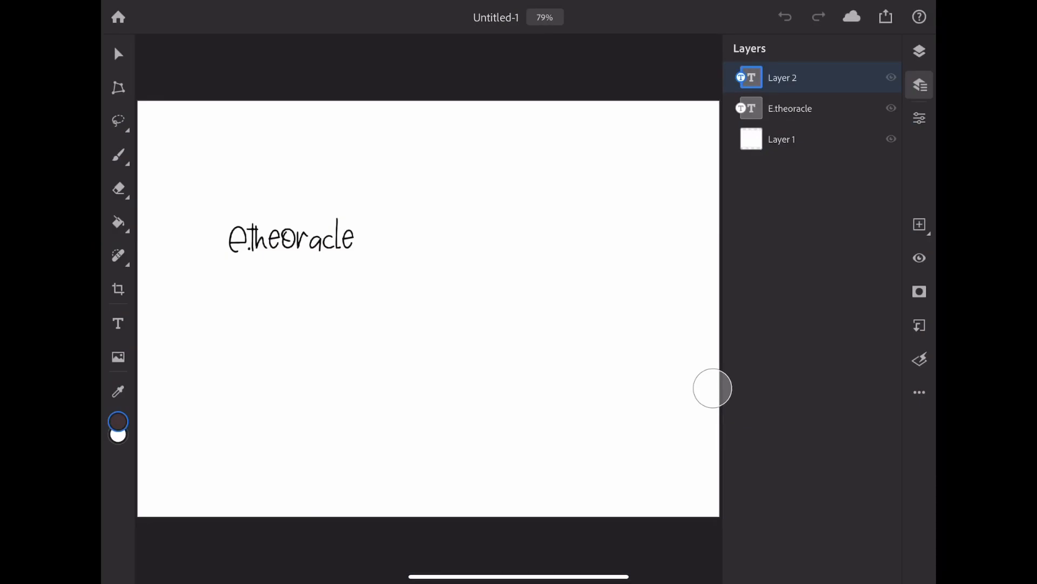
click(118, 323)
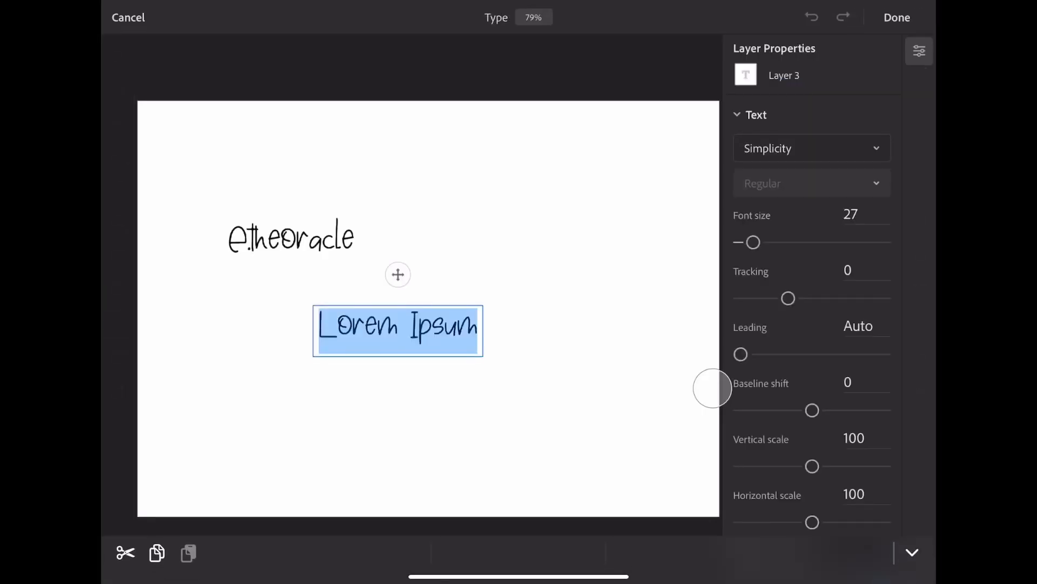
text(e)
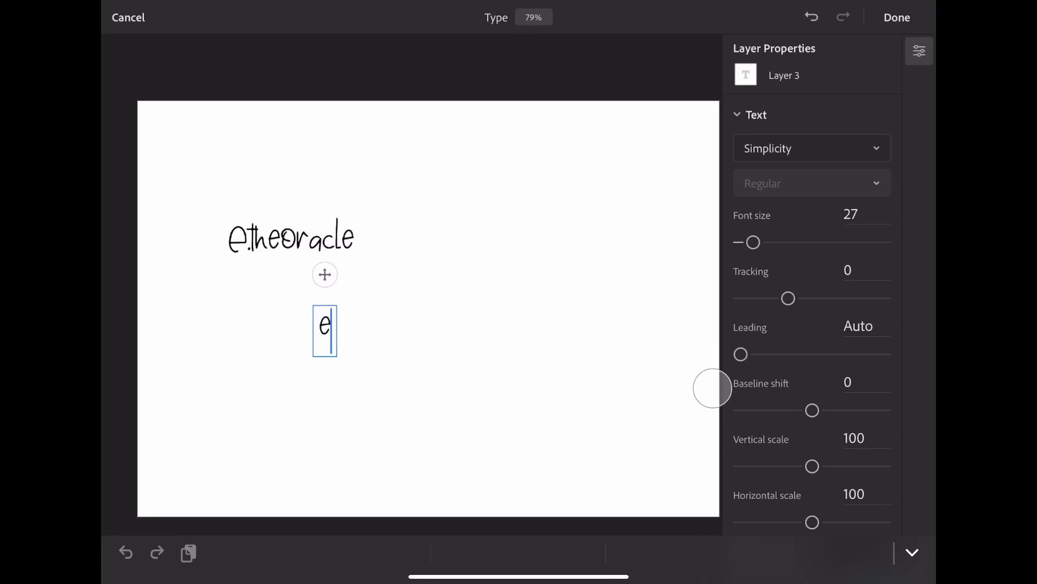
text(the)
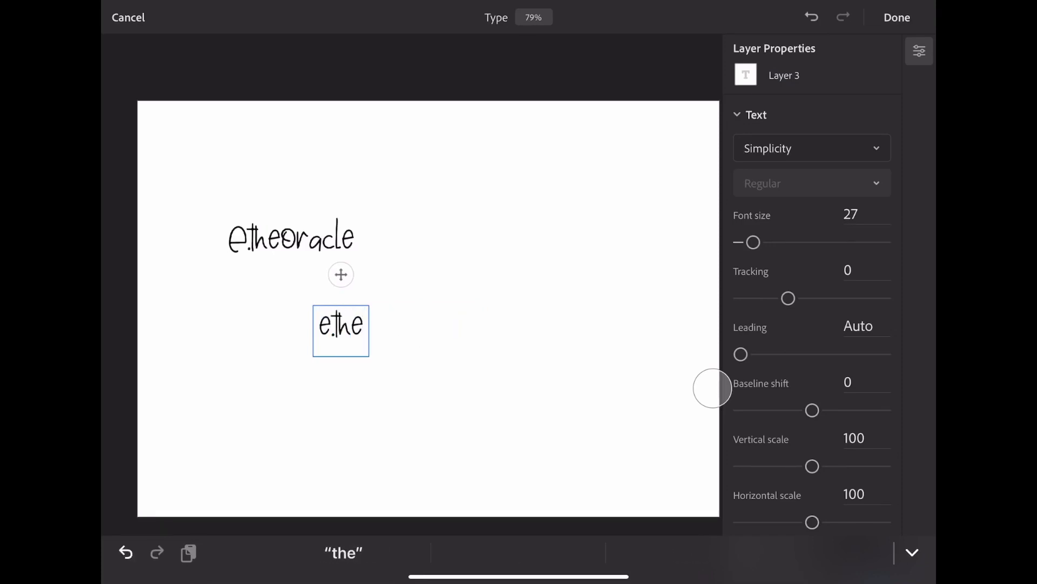
text(oracle)
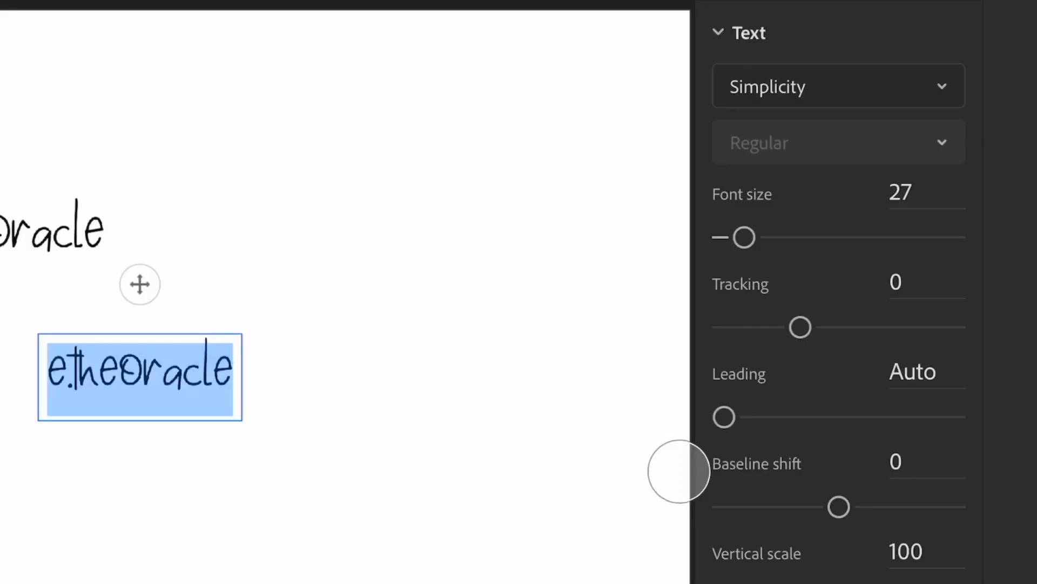
Step: Set the new text in the Victoria font at a larger size and commit it
click(837, 86)
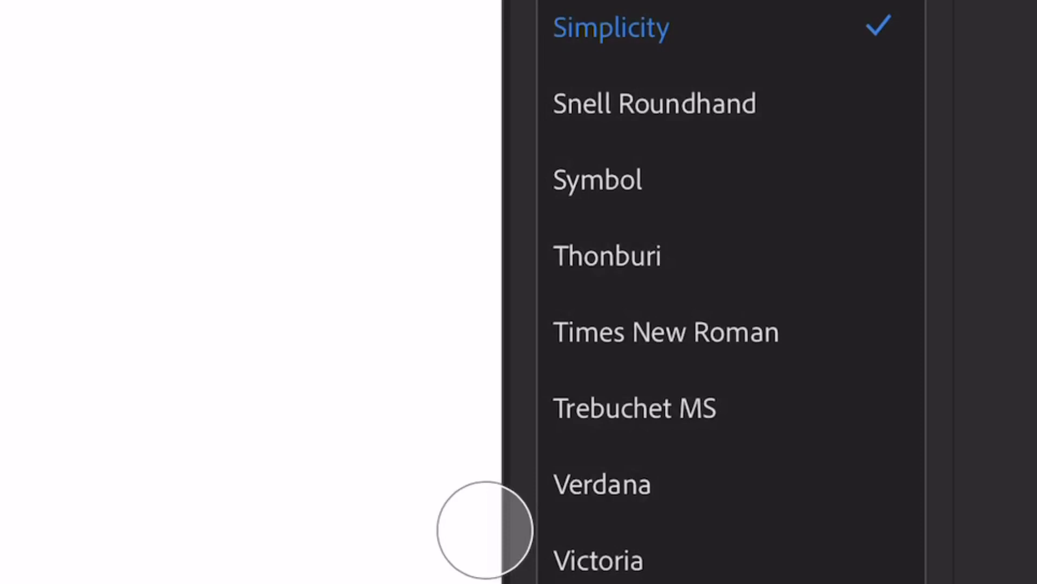
click(599, 559)
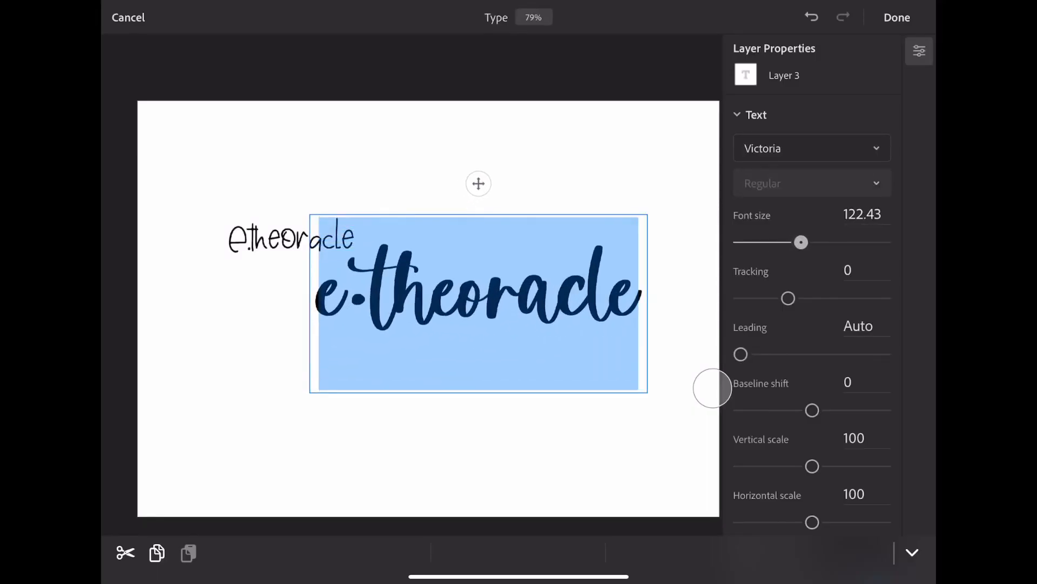
click(897, 17)
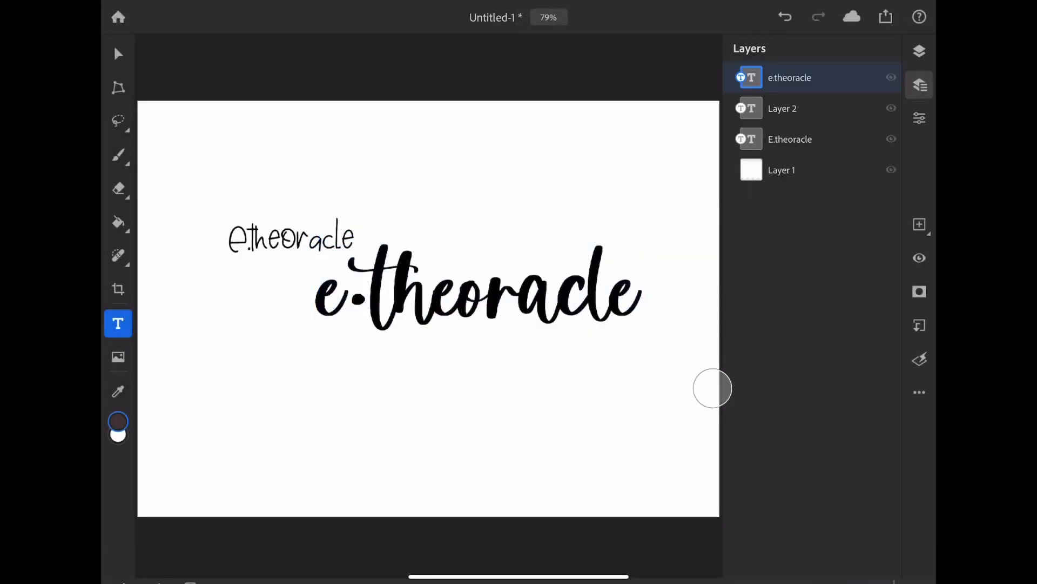